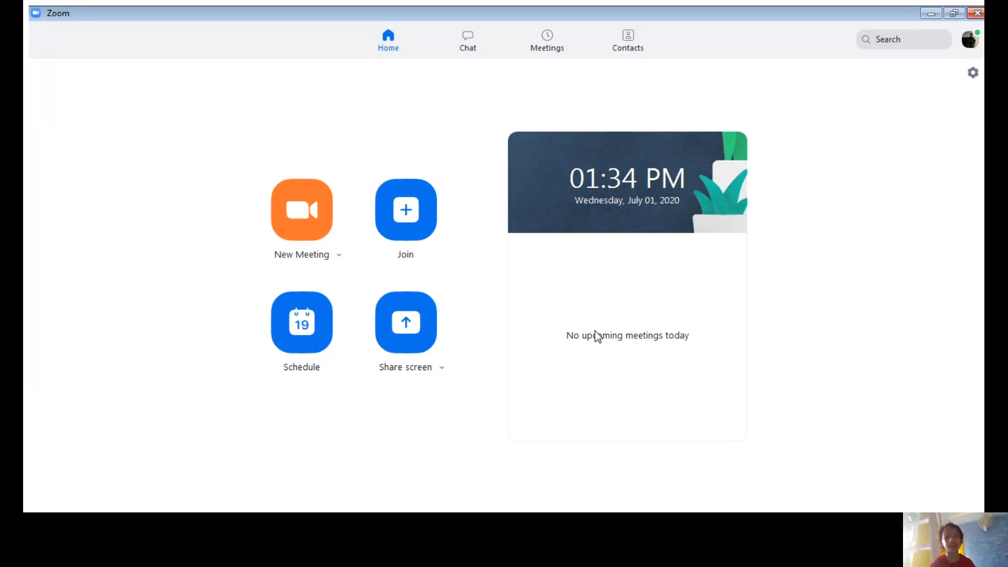
pyautogui.moveTo(837, 493)
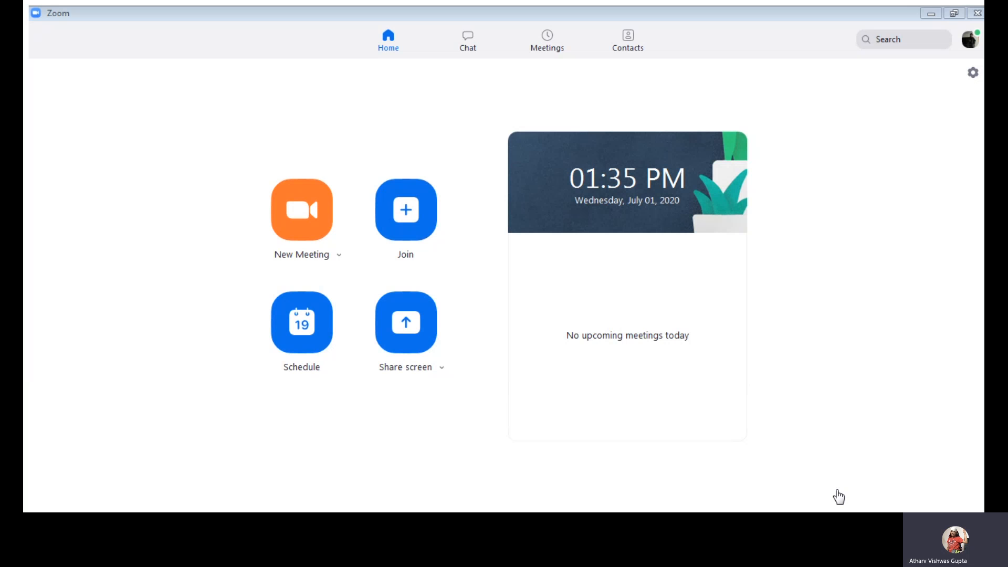
pyautogui.moveTo(428, 291)
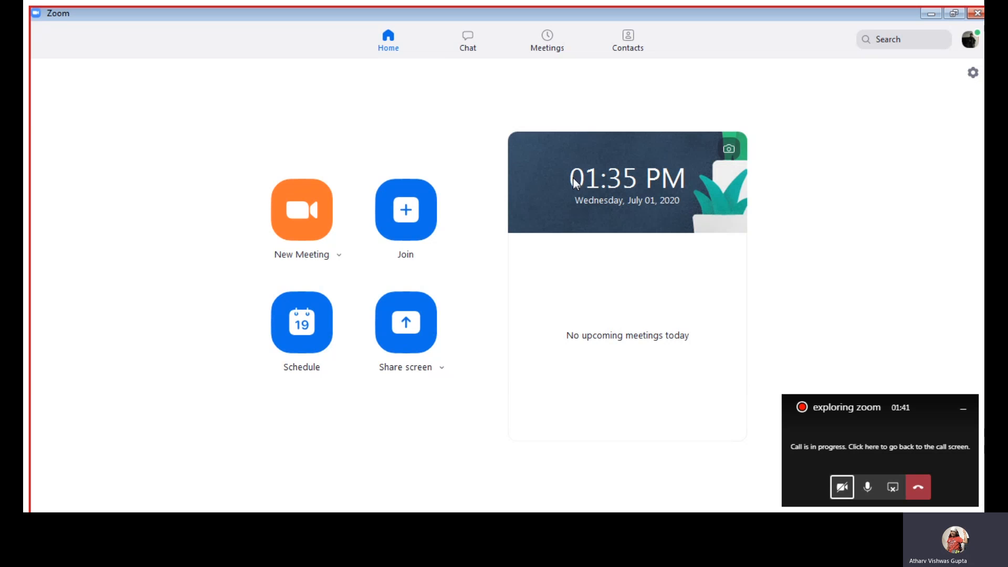
pyautogui.moveTo(453, 50)
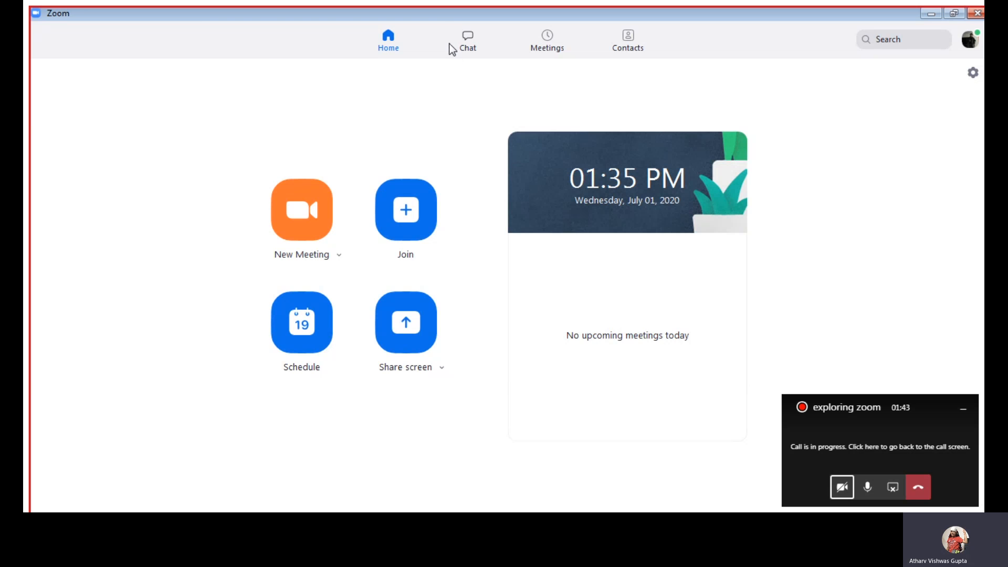
# - Browse Starred Messages, Contact Requests and the personal chat, ending on the LLTWK(withzoom) channel
pyautogui.click(467, 40)
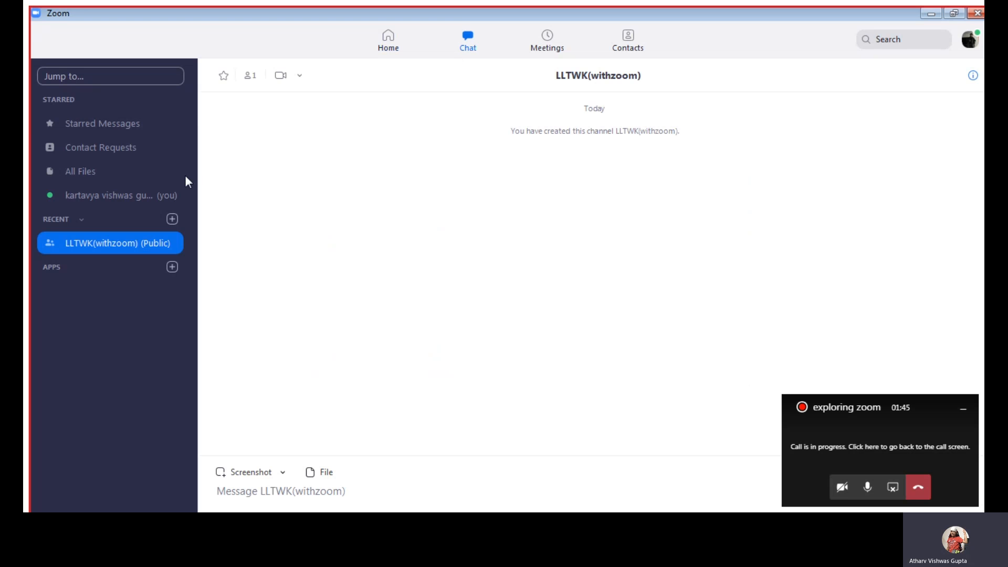
pyautogui.click(102, 123)
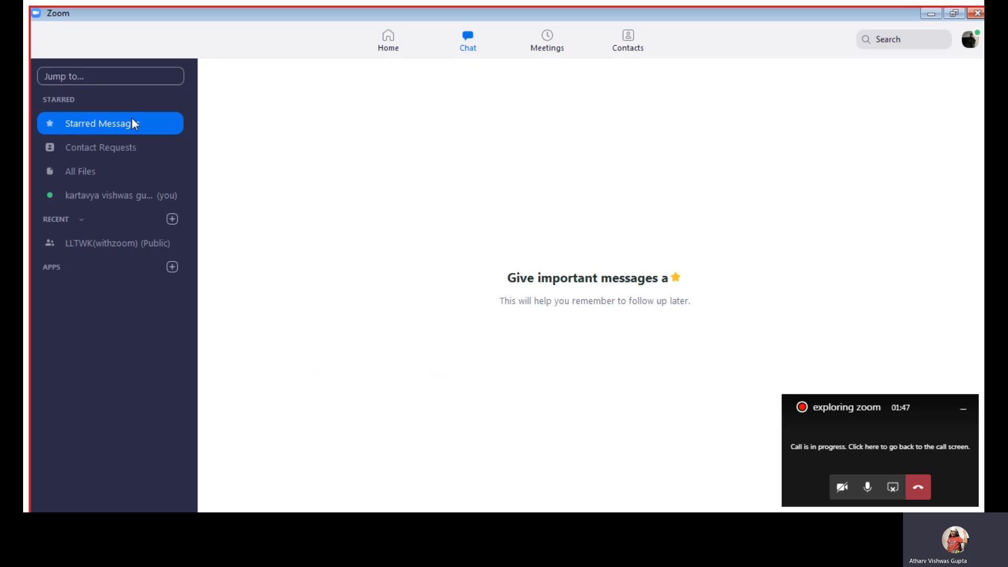
pyautogui.click(101, 147)
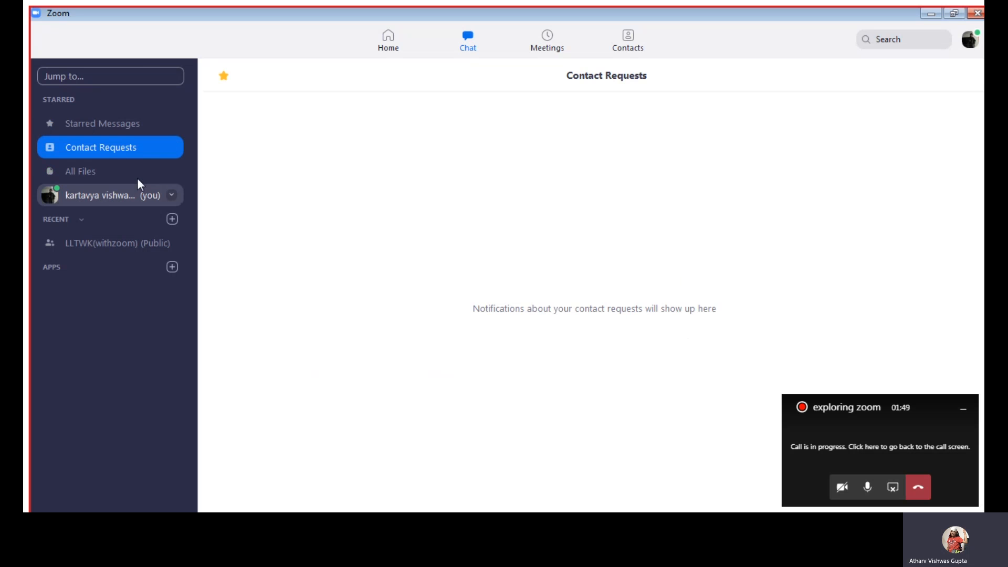
pyautogui.click(109, 196)
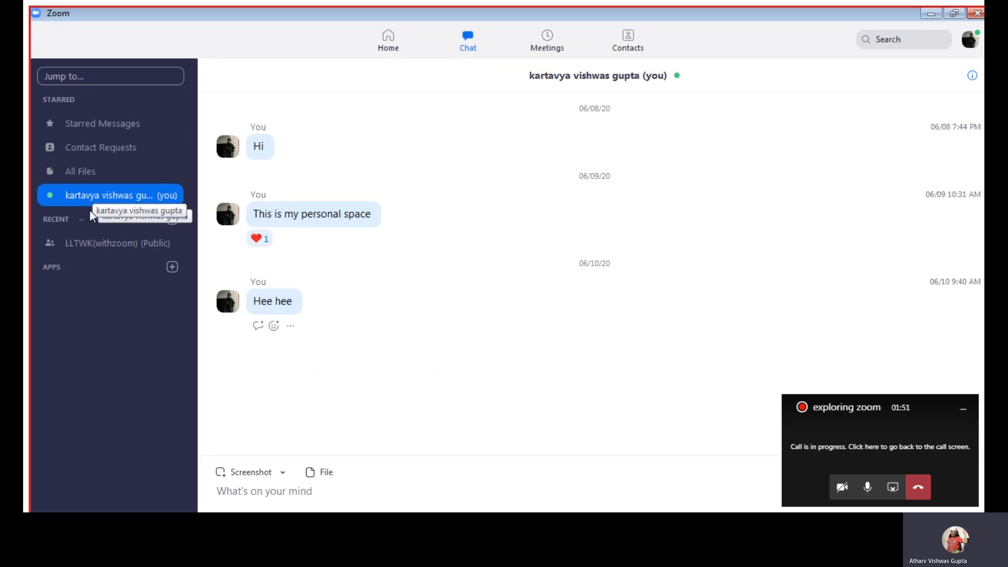
pyautogui.click(117, 242)
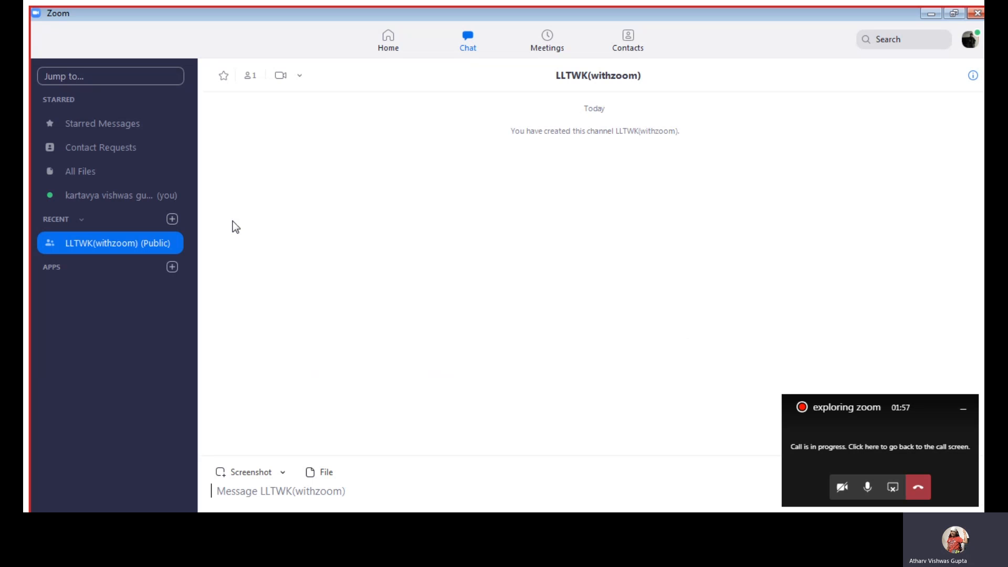
pyautogui.moveTo(615, 40)
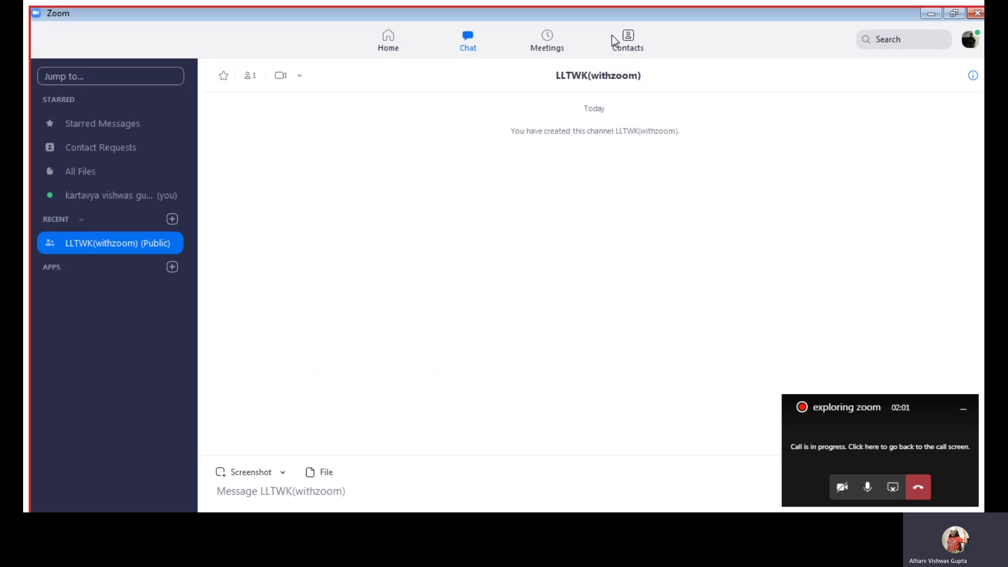
pyautogui.click(627, 39)
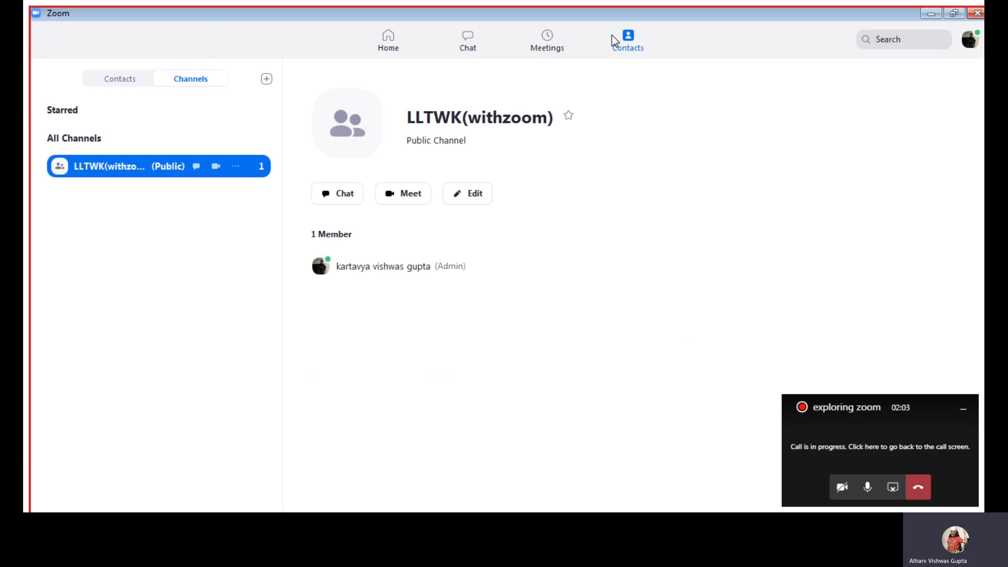
pyautogui.moveTo(470, 104)
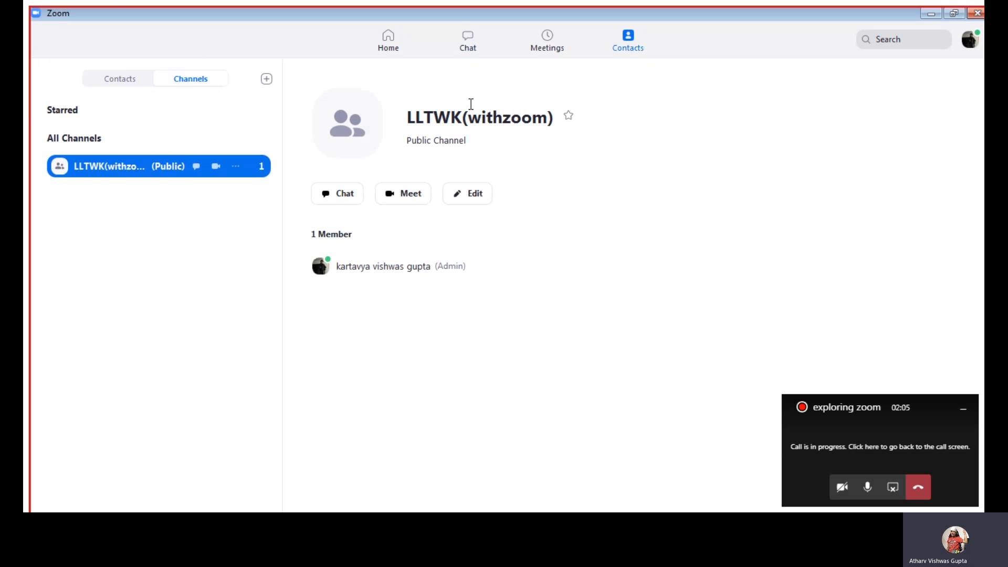
pyautogui.moveTo(402, 193)
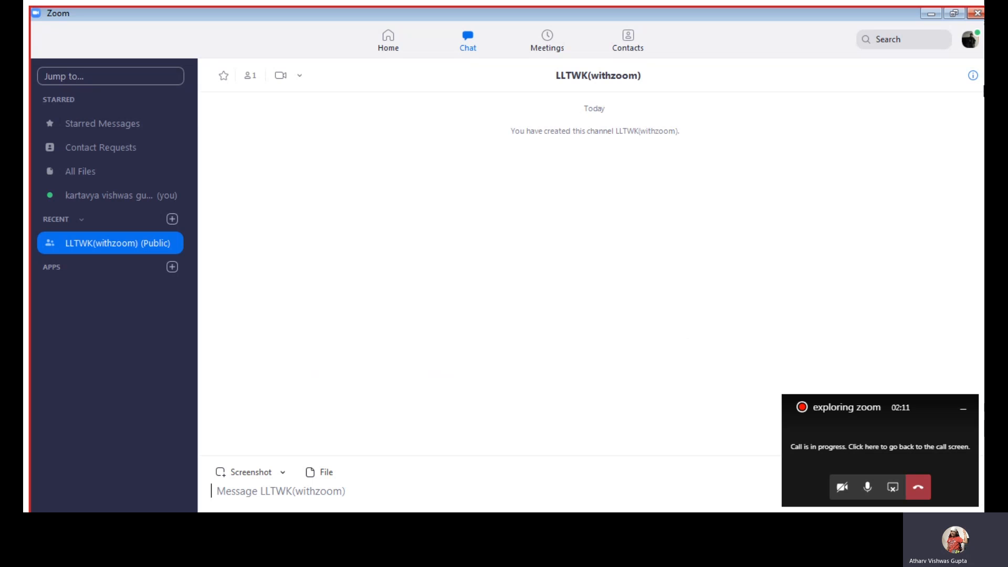
pyautogui.click(970, 39)
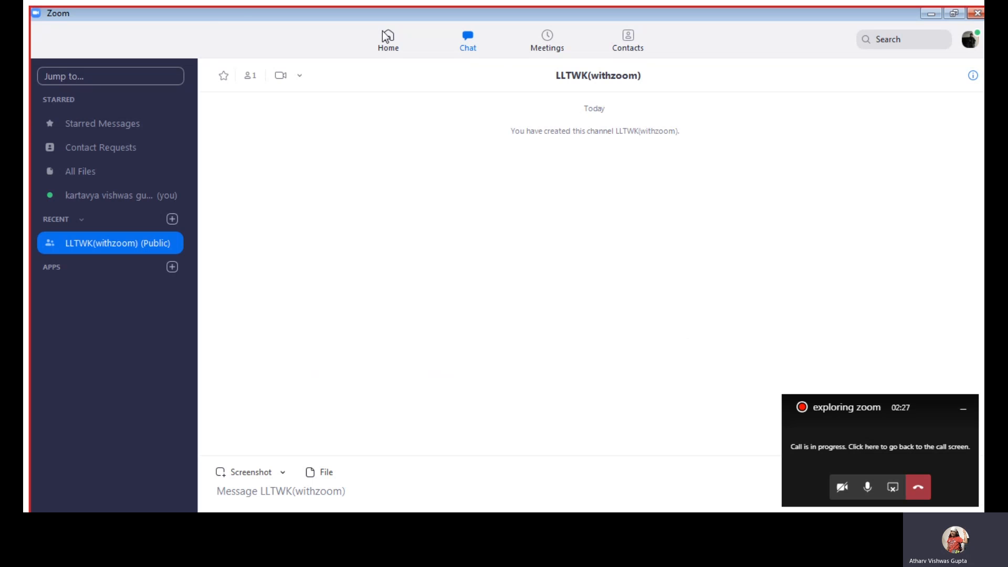
# - Return to Home, briefly view the Settings window, then open the profile menu
pyautogui.click(387, 39)
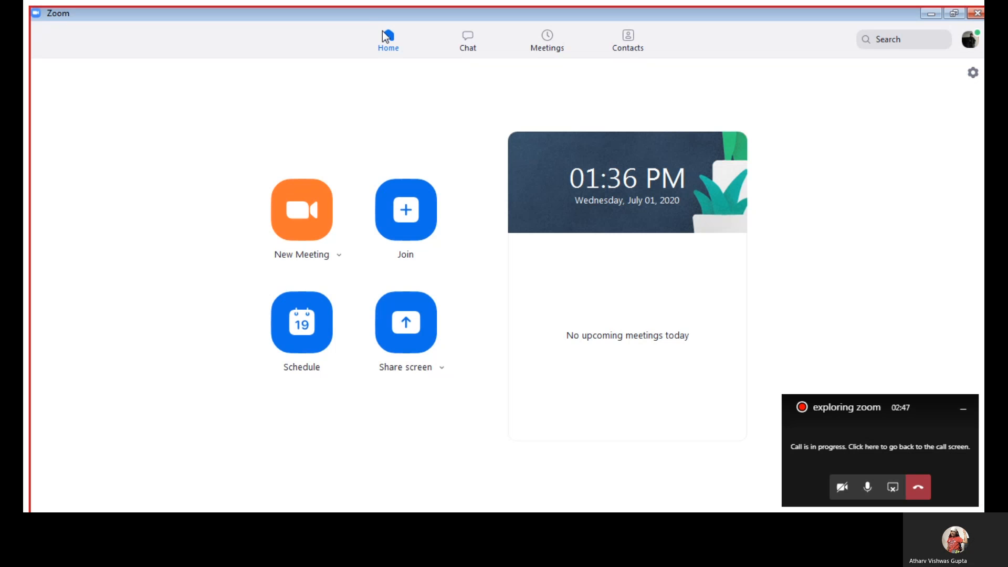
pyautogui.moveTo(972, 72)
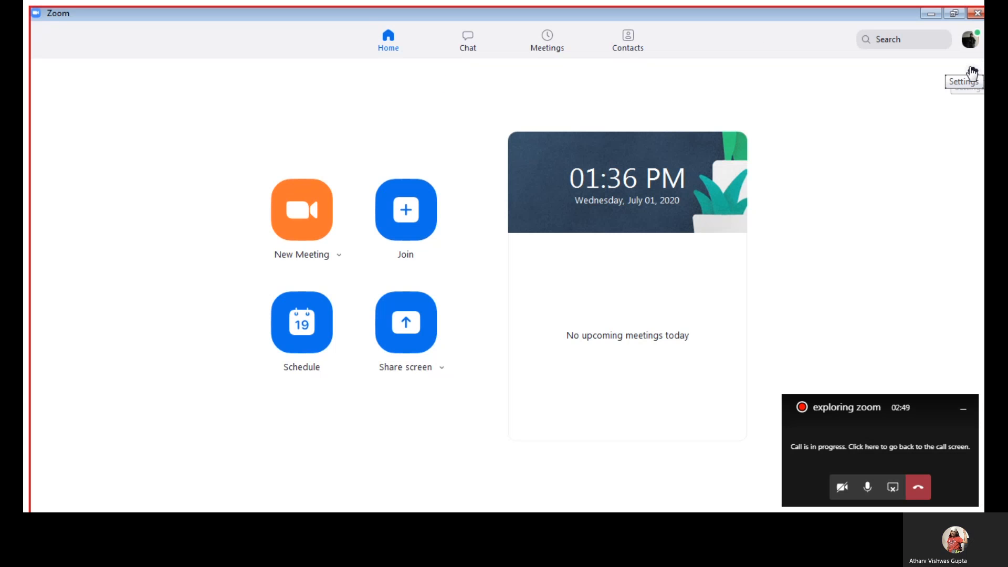
pyautogui.click(970, 72)
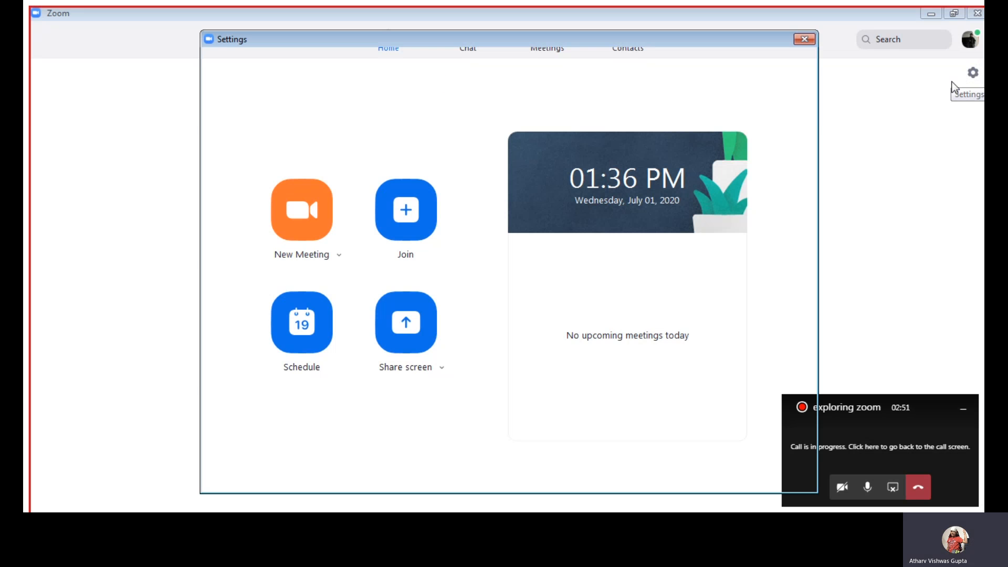
pyautogui.click(803, 39)
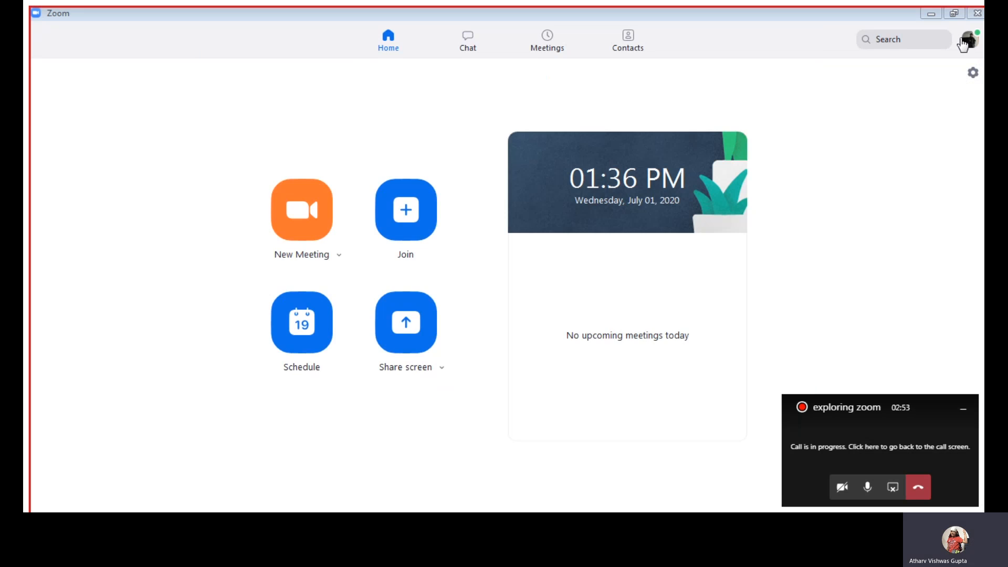
pyautogui.click(967, 40)
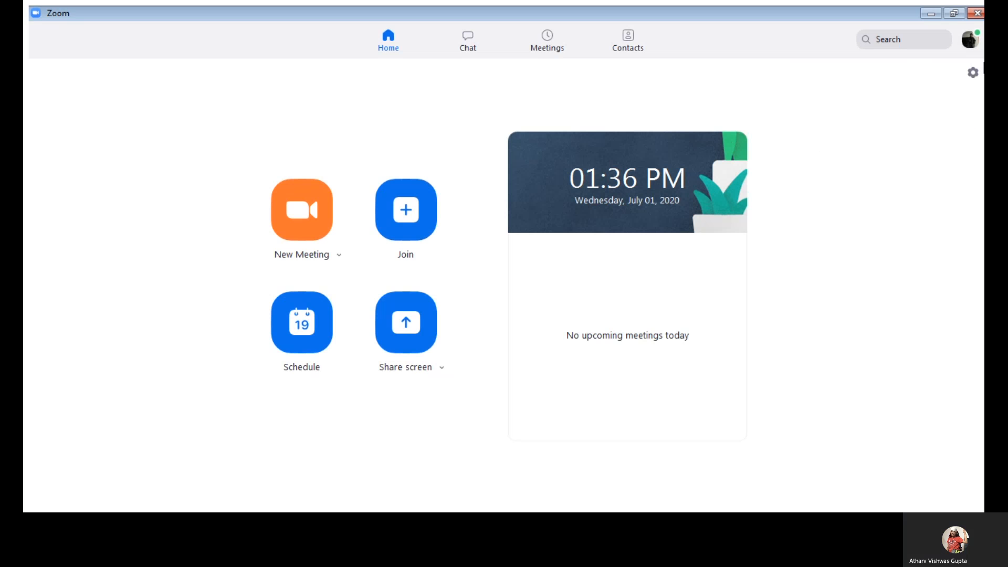
pyautogui.moveTo(971, 72)
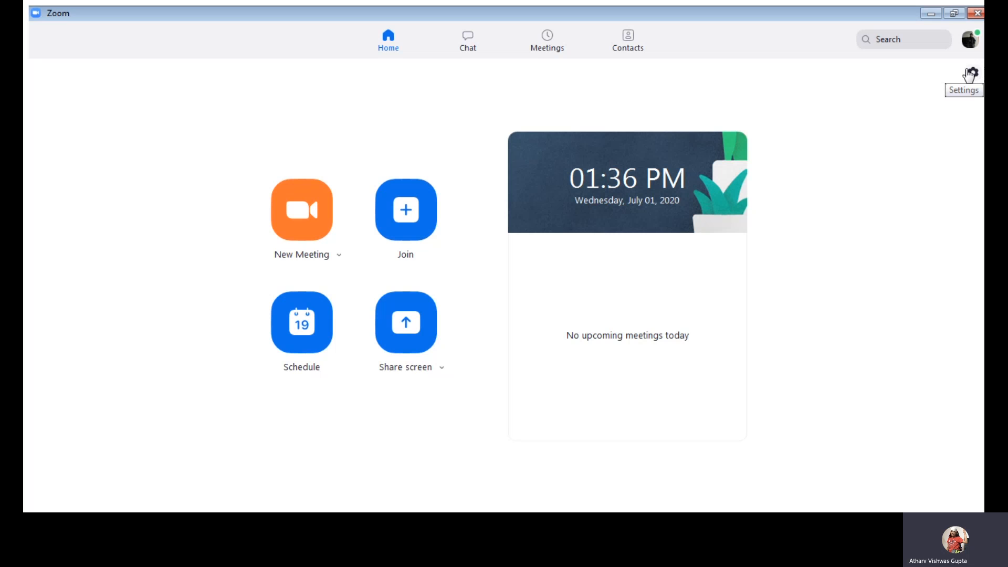
pyautogui.moveTo(803, 90)
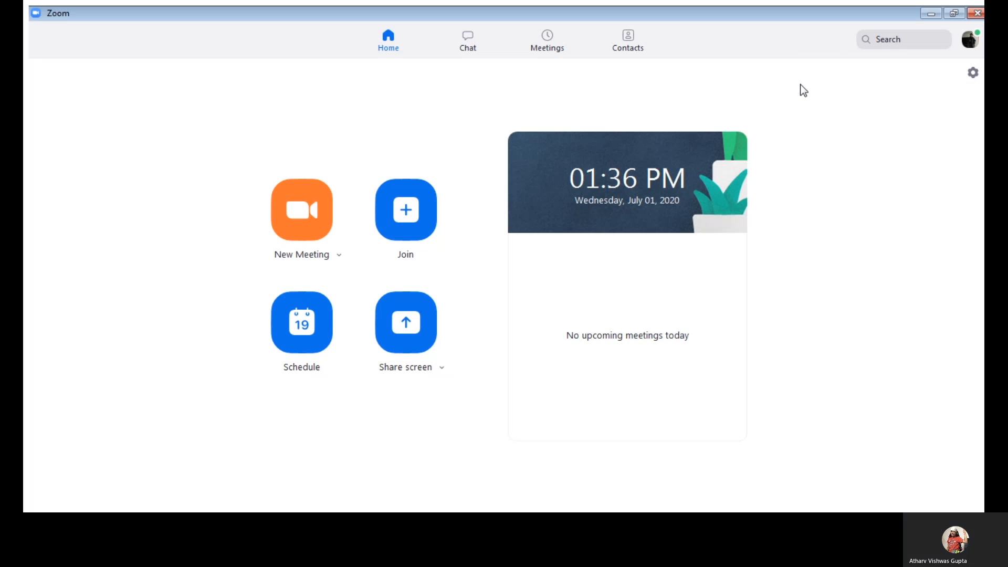
pyautogui.moveTo(789, 329)
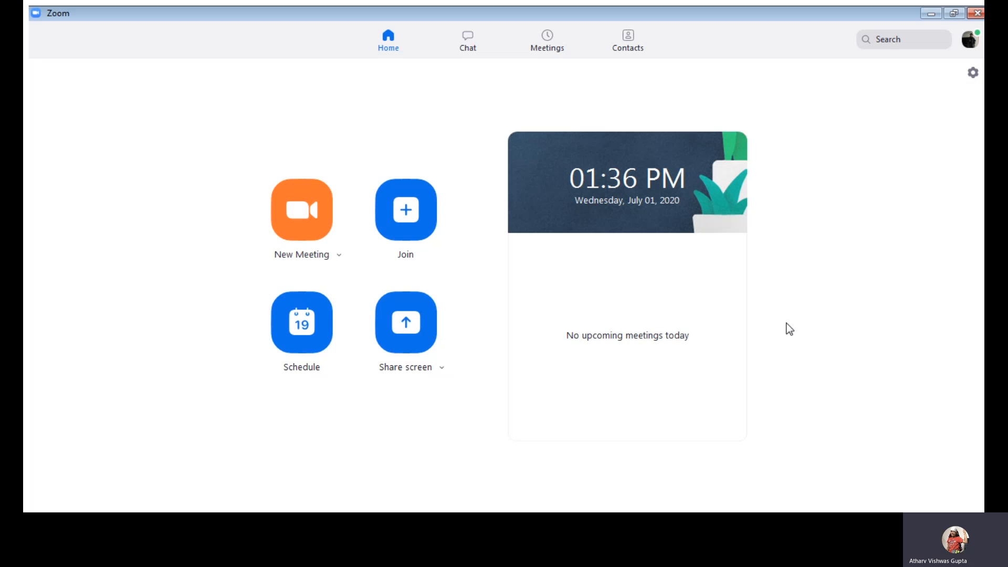
pyautogui.moveTo(785, 328)
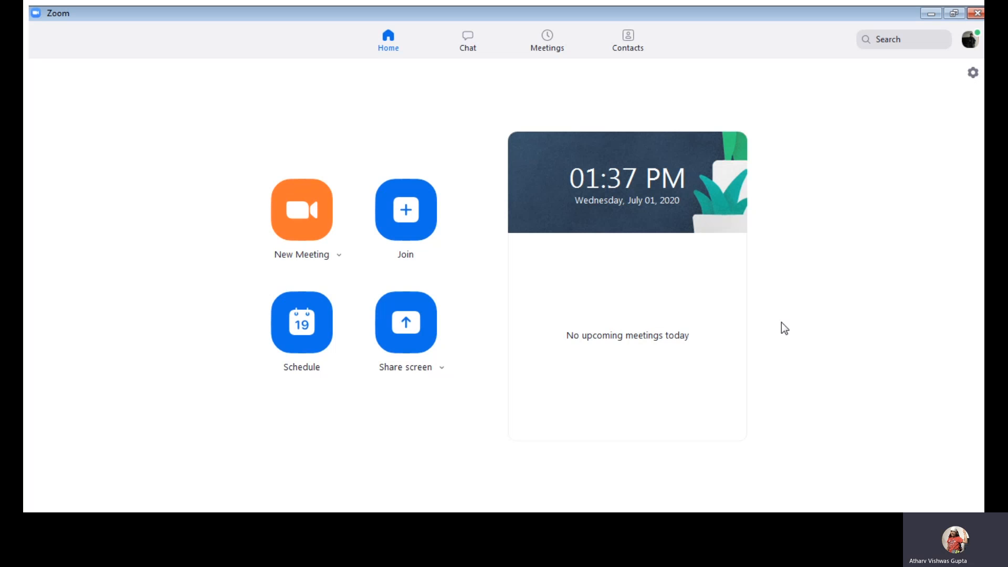
pyautogui.moveTo(791, 337)
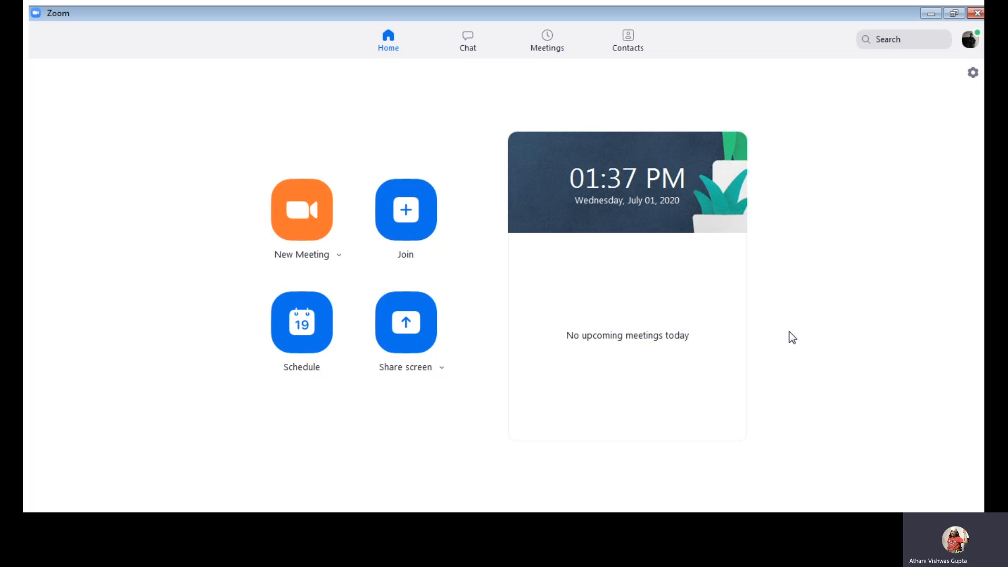
pyautogui.moveTo(900, 485)
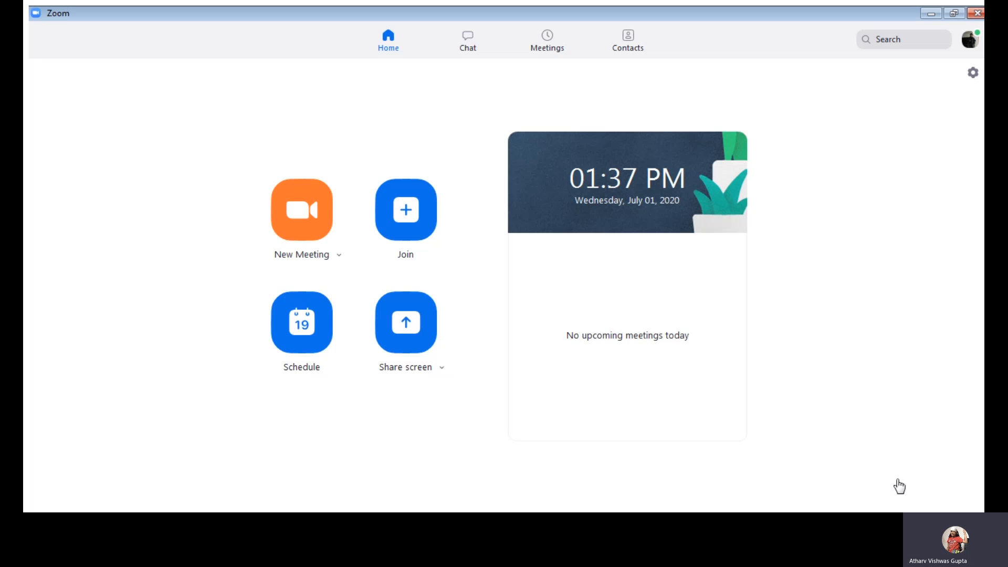